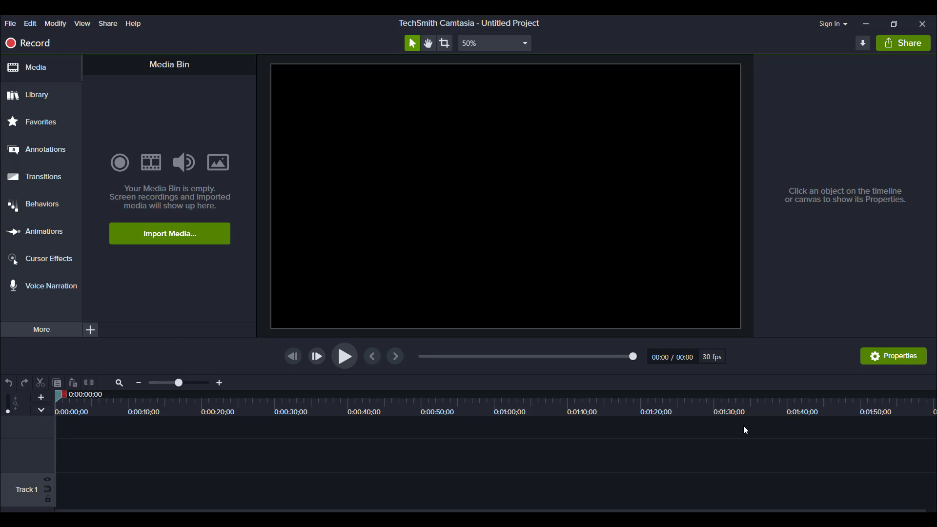
pyautogui.moveTo(187, 20)
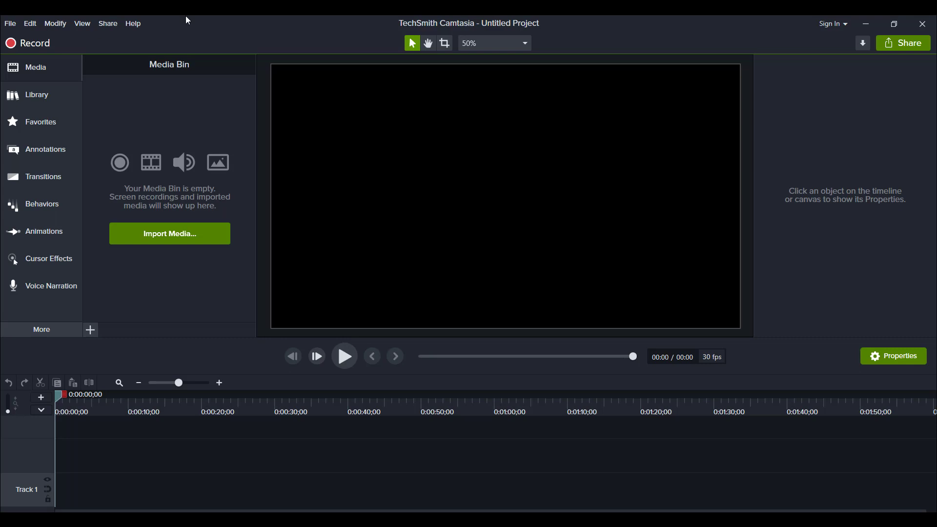
pyautogui.moveTo(158, 19)
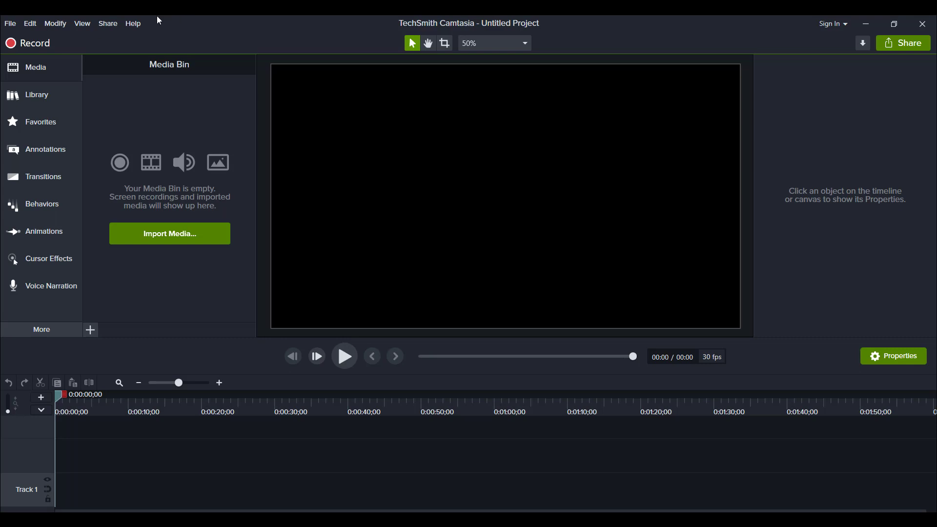
# Start a check for software updates from the Help menu.
pyautogui.click(133, 22)
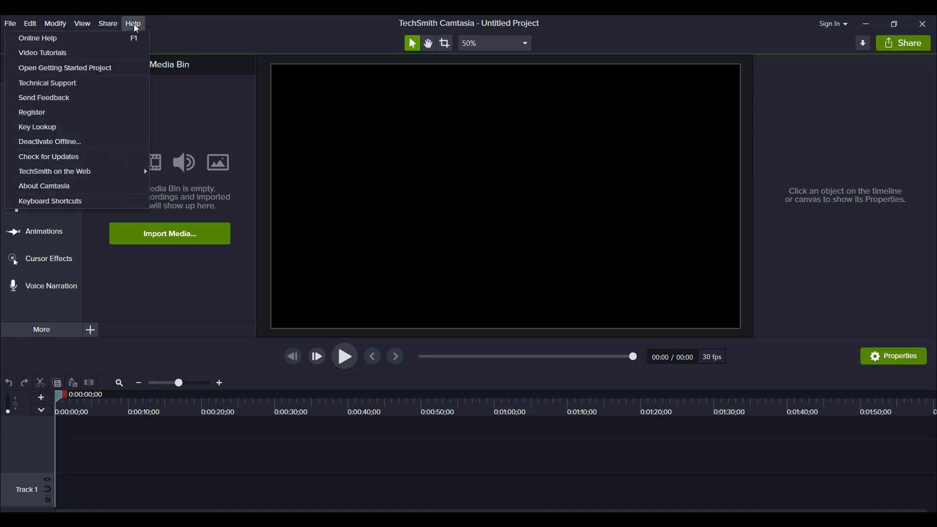
pyautogui.moveTo(69, 161)
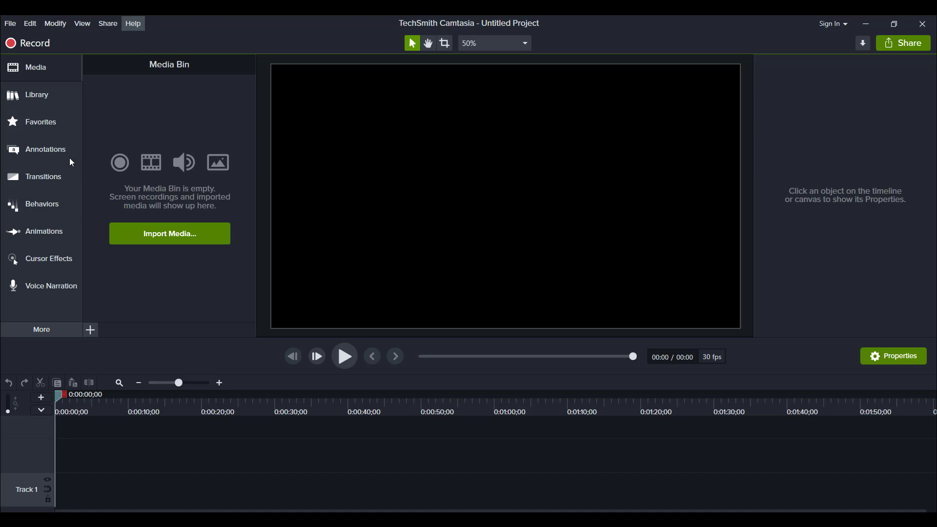
pyautogui.click(132, 24)
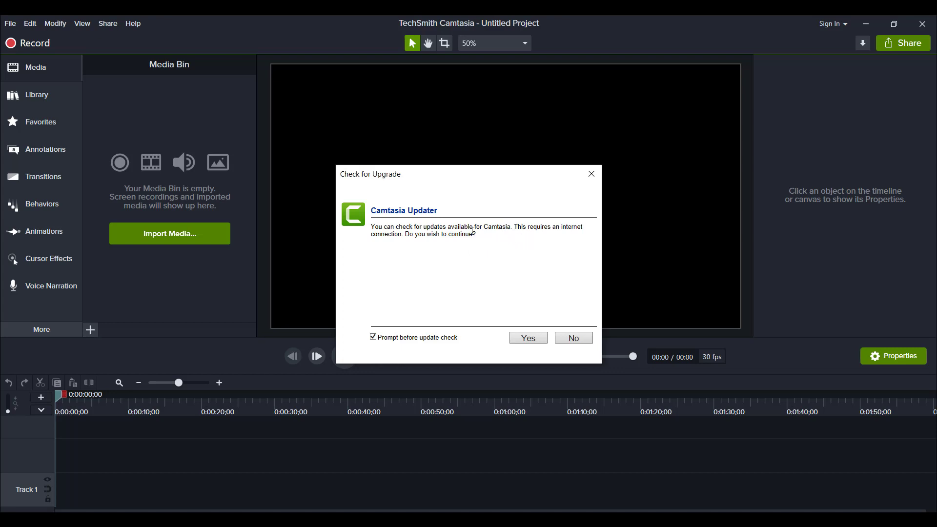
pyautogui.moveTo(512, 271)
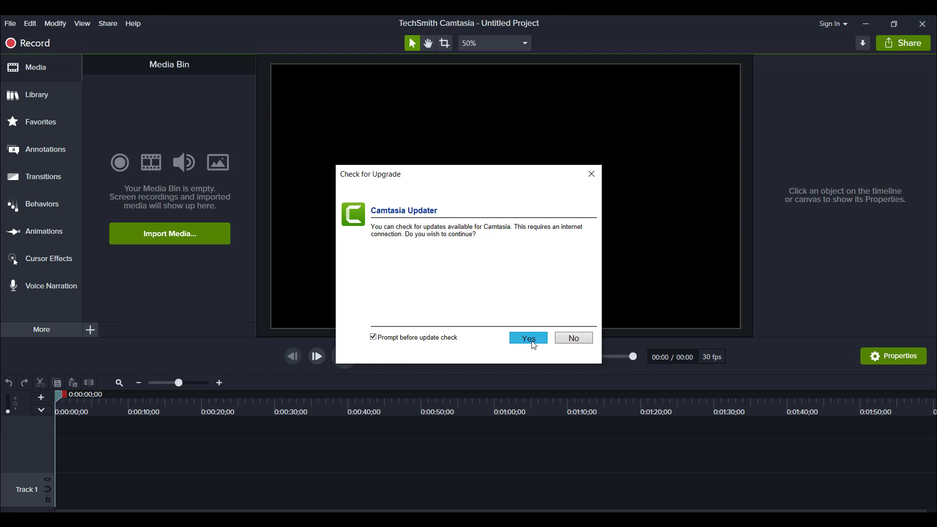
# Confirm the online check, read that the current version is installed, and dismiss the report.
pyautogui.click(527, 337)
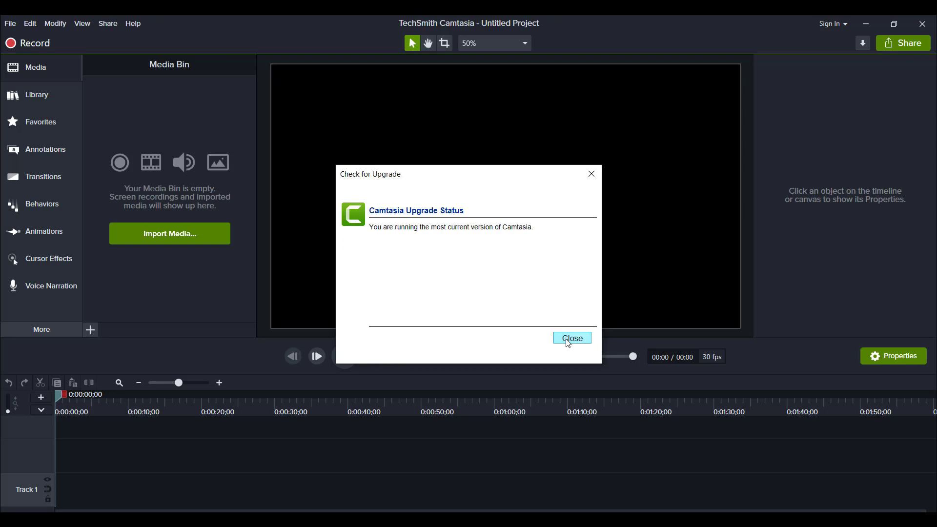
pyautogui.click(571, 339)
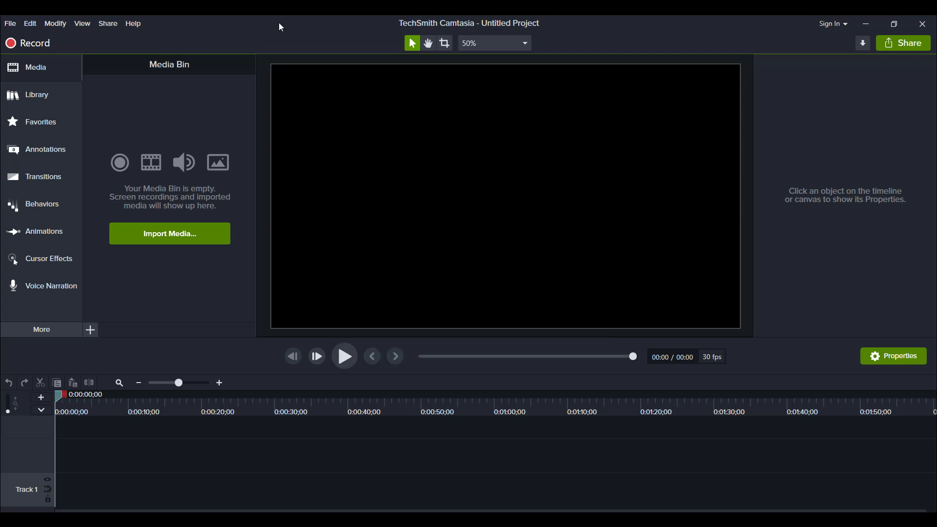